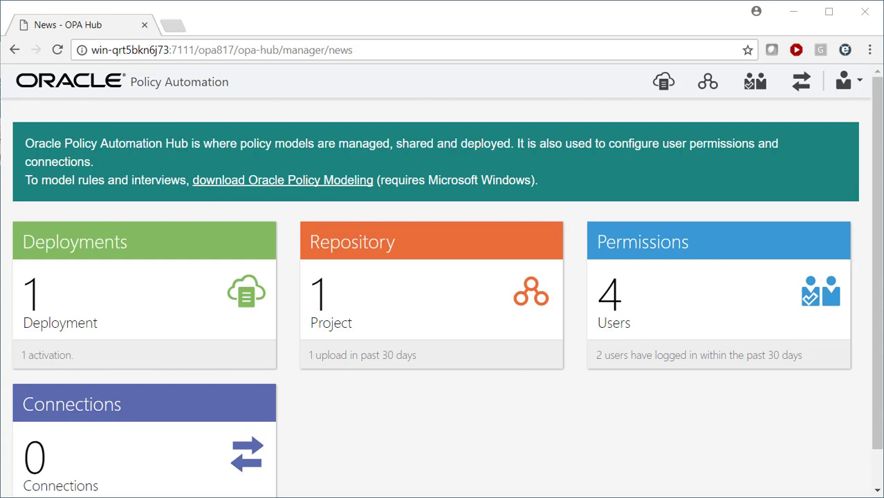
pyautogui.moveTo(372, 50)
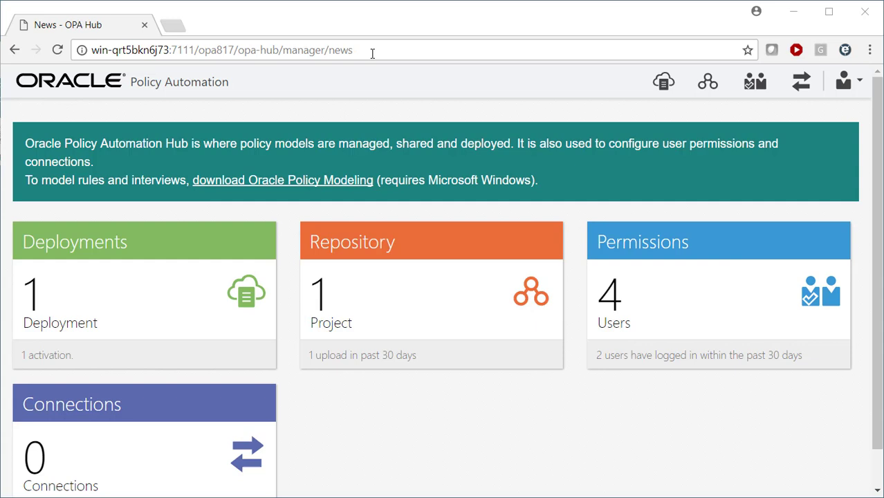
pyautogui.moveTo(135, 224)
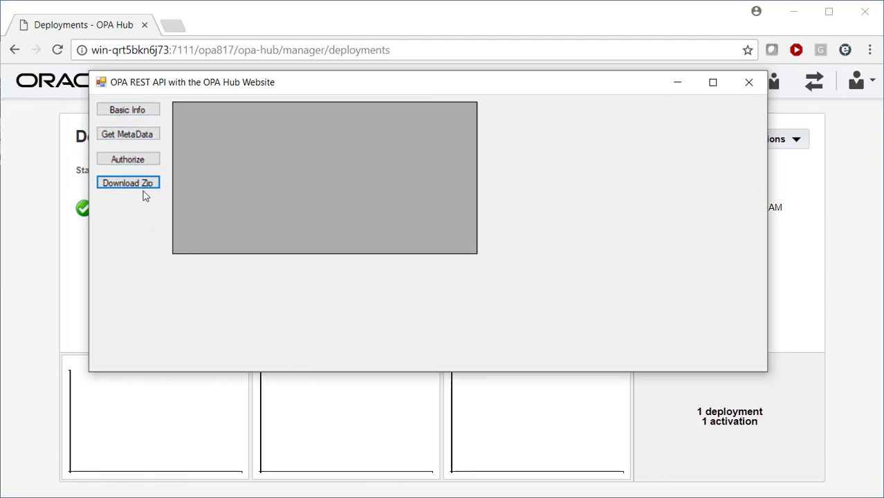
pyautogui.moveTo(174, 213)
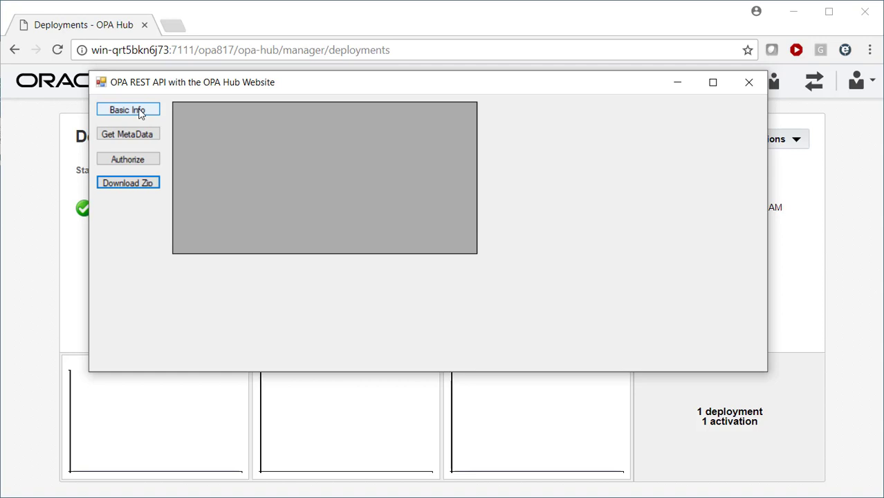
# Fetch Basic Info with the default site and password, returning JSON listing versions 12.2.6 and 12.2.8.
pyautogui.click(127, 109)
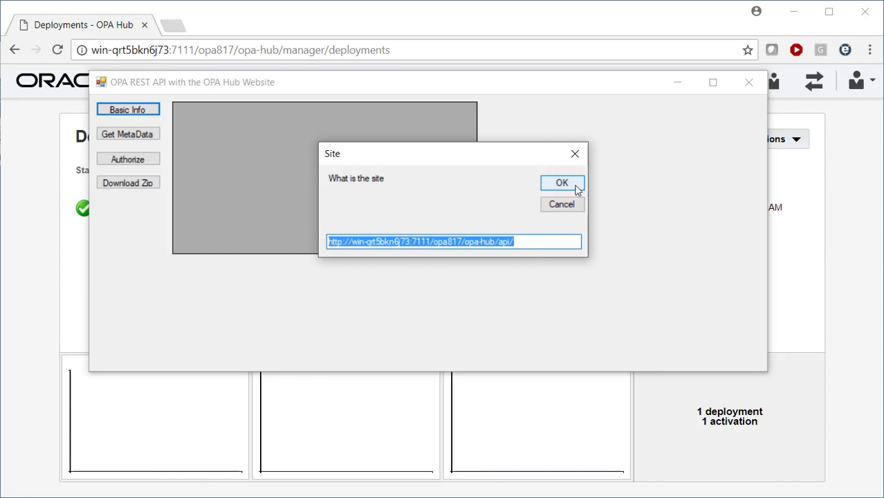
pyautogui.click(561, 182)
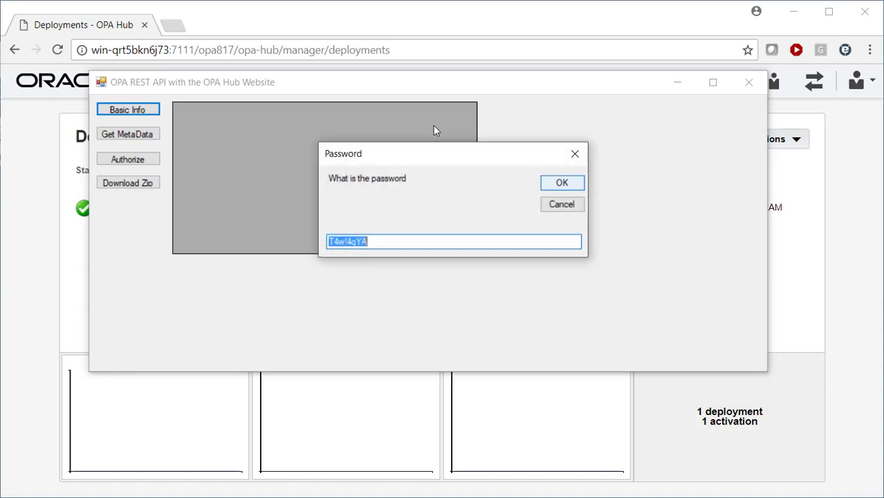
pyautogui.click(561, 182)
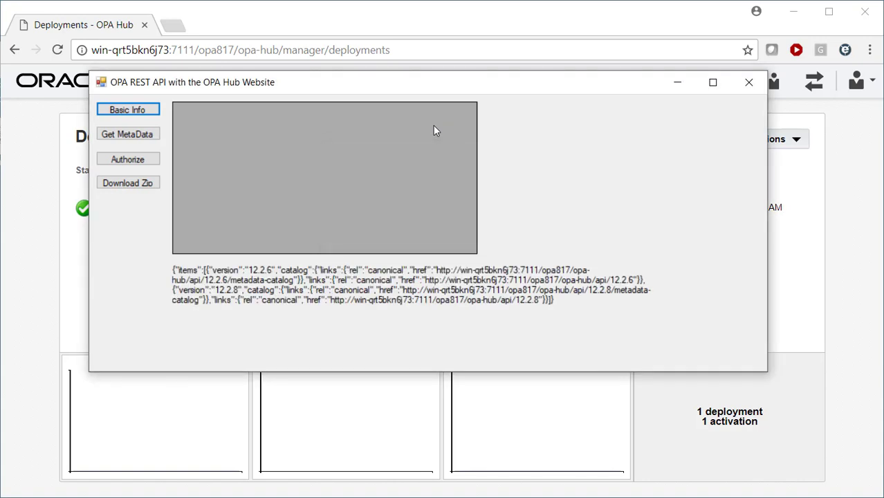
pyautogui.moveTo(551, 269)
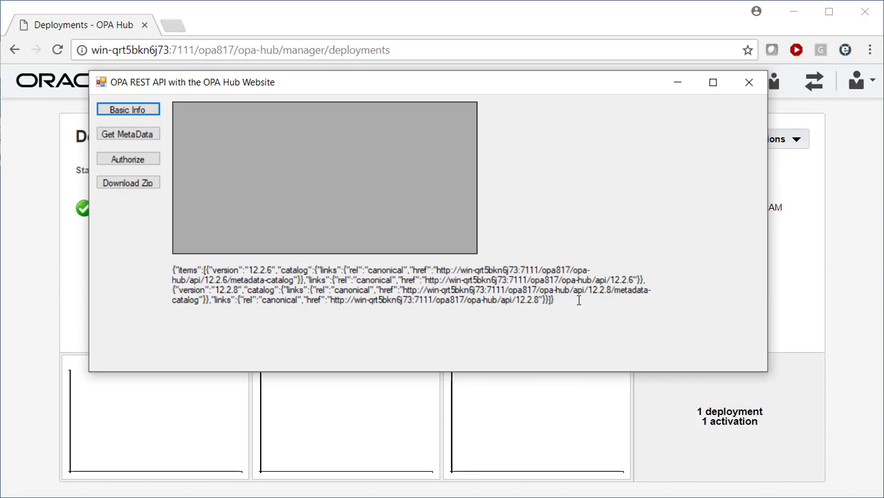
pyautogui.moveTo(575, 249)
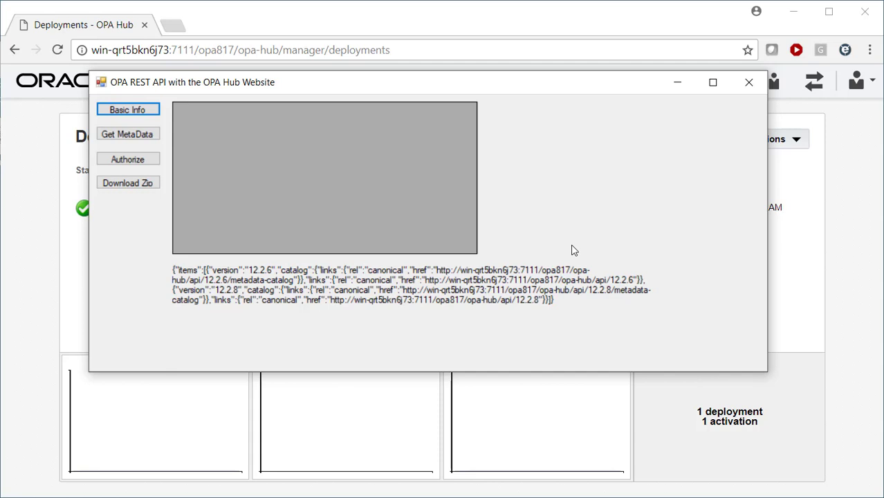
pyautogui.moveTo(571, 251)
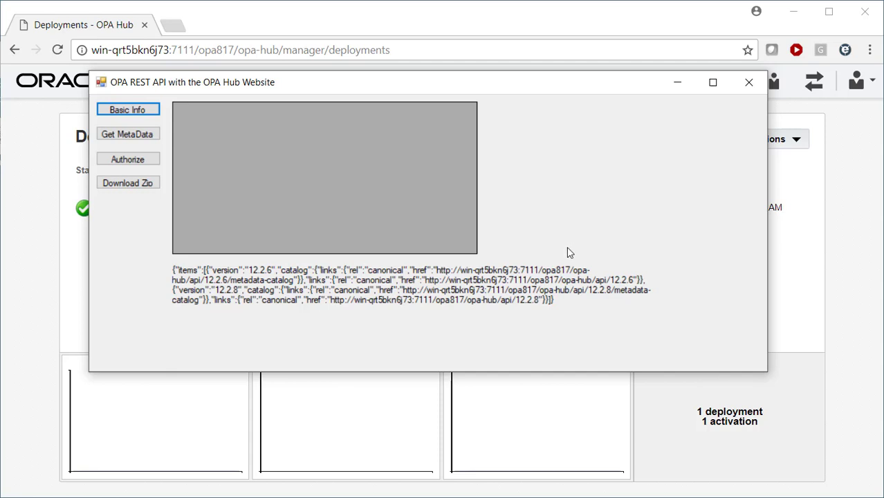
pyautogui.moveTo(568, 266)
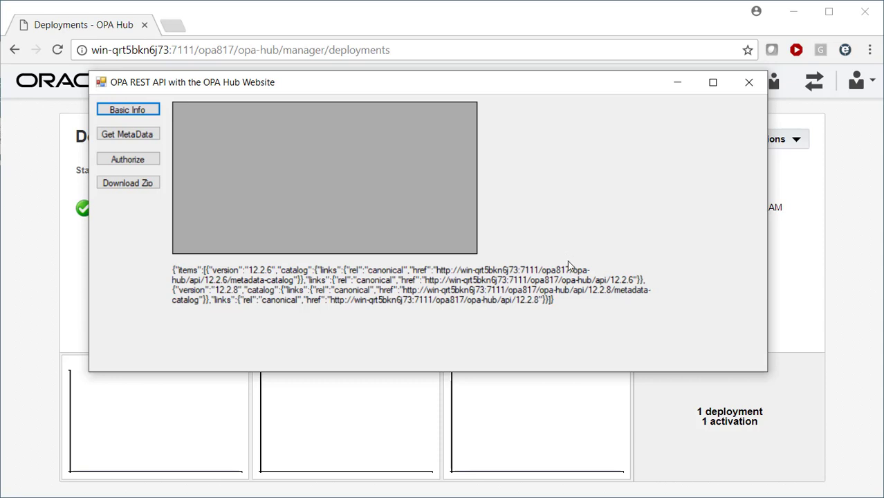
# Run Get MetaData with the default site and password to list users, deployments and snapshot URLs.
pyautogui.click(128, 133)
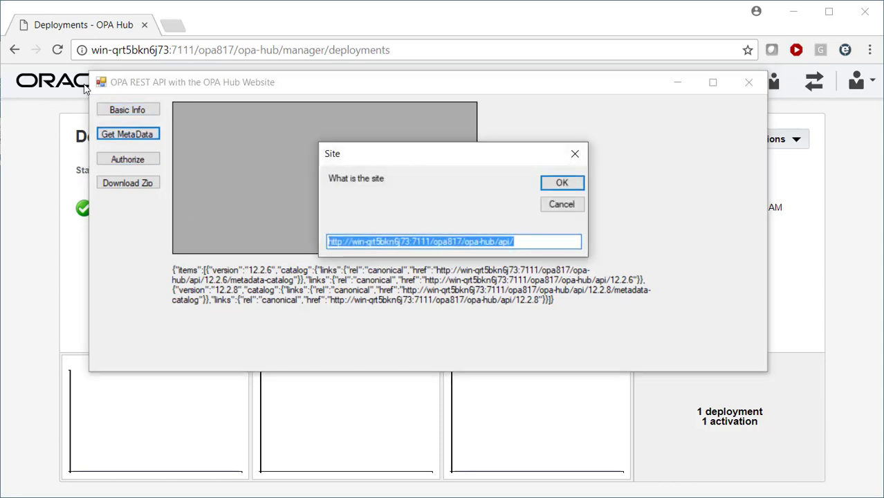
pyautogui.click(561, 183)
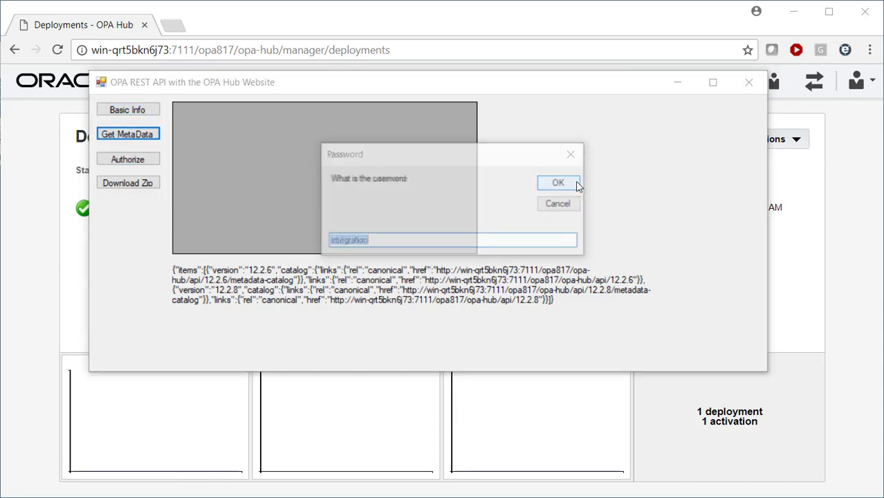
pyautogui.click(557, 183)
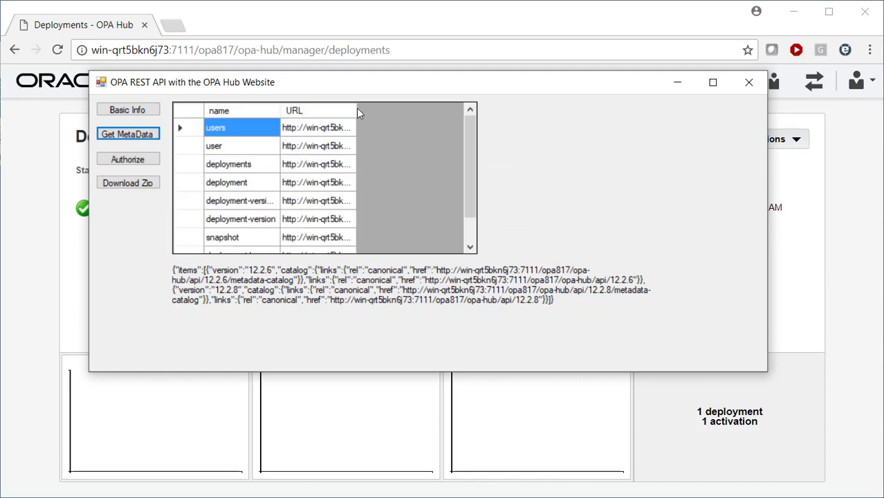
pyautogui.moveTo(467, 123)
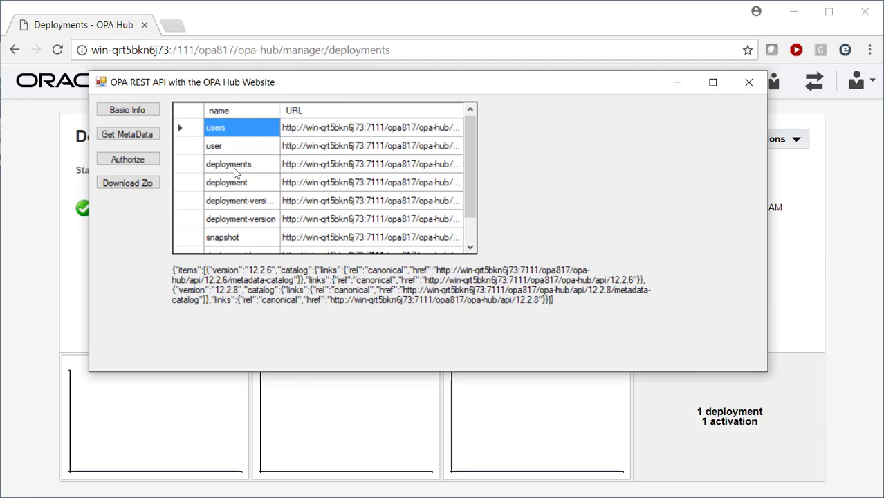
pyautogui.moveTo(257, 172)
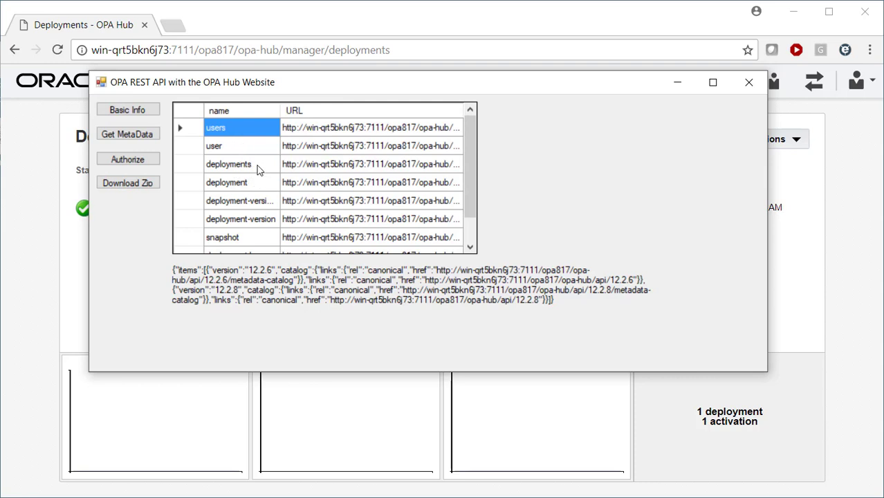
pyautogui.moveTo(443, 168)
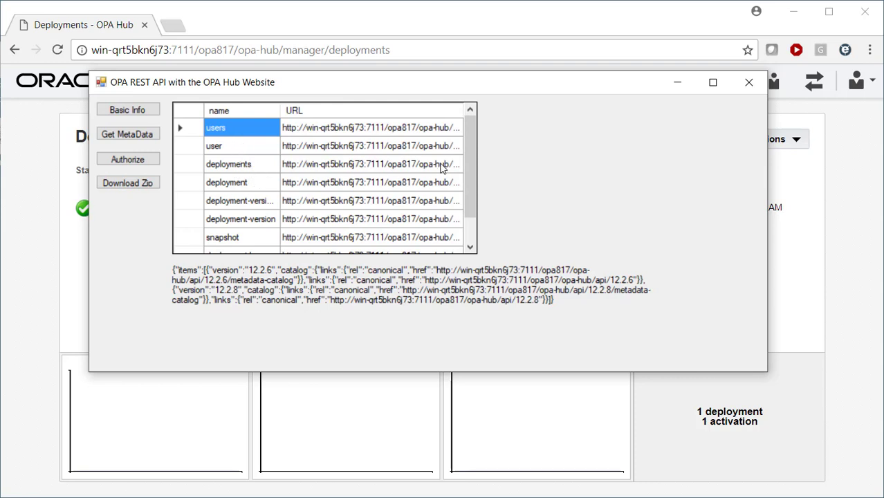
pyautogui.moveTo(429, 146)
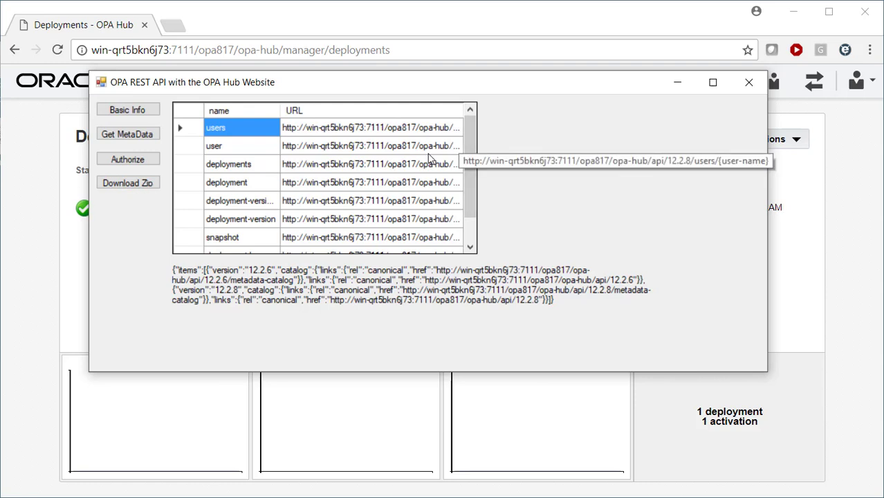
pyautogui.moveTo(568, 188)
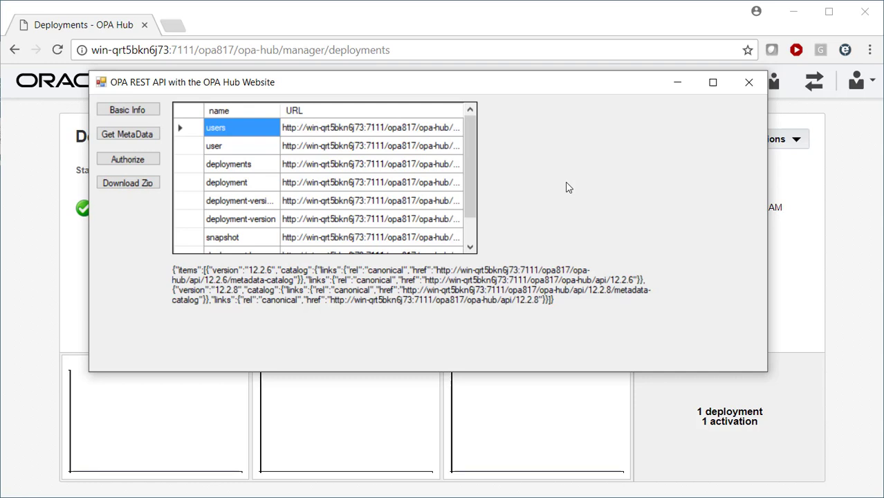
pyautogui.moveTo(127, 158)
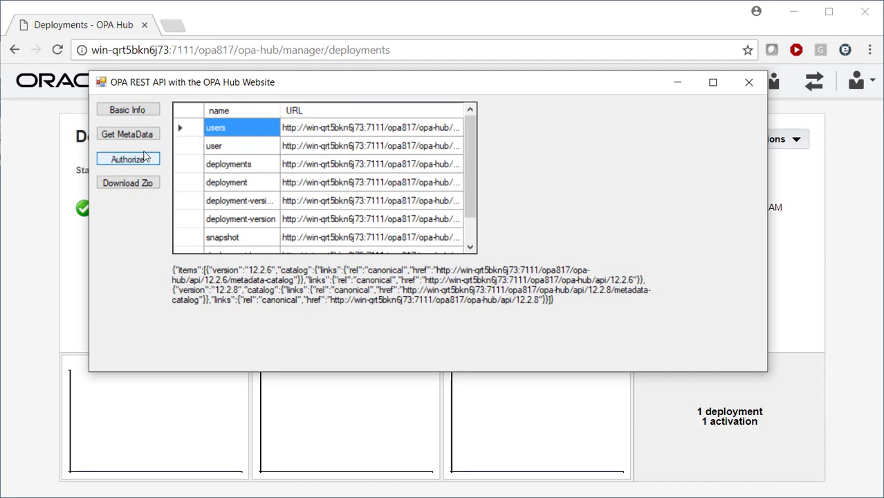
# Authorize as the integration user with default site and password, then acknowledge the returned ID.
pyautogui.click(127, 159)
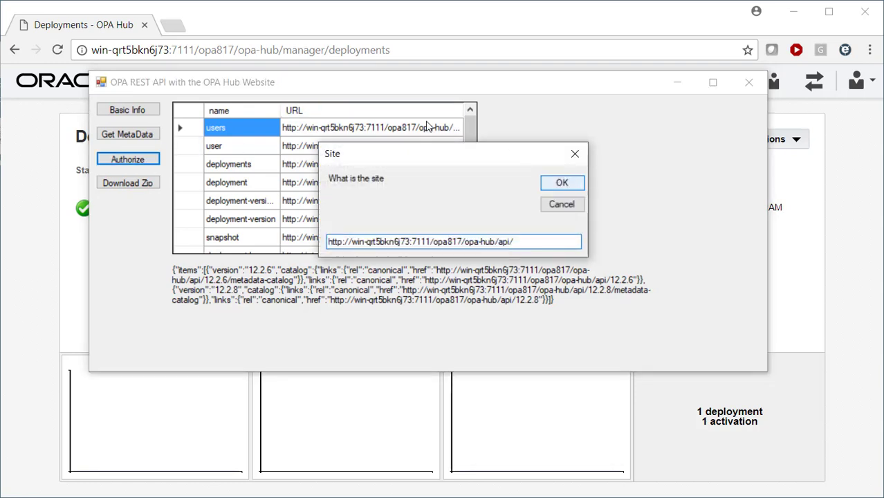
pyautogui.click(562, 182)
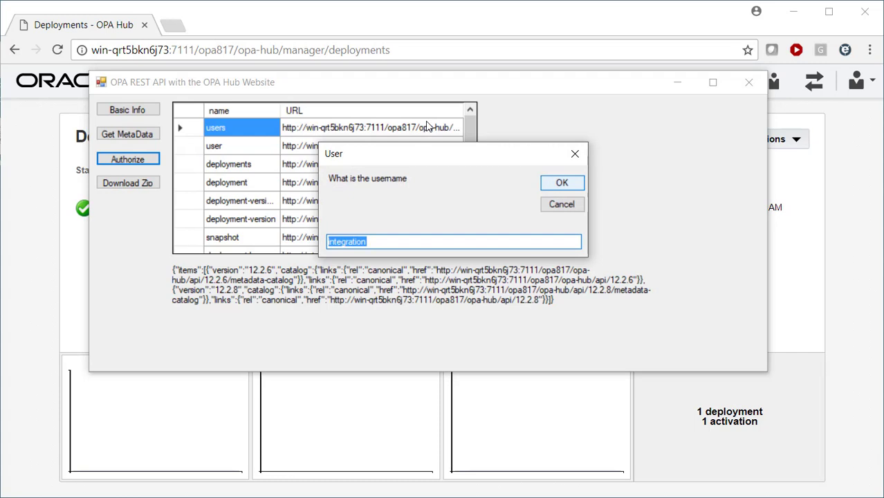
pyautogui.click(562, 183)
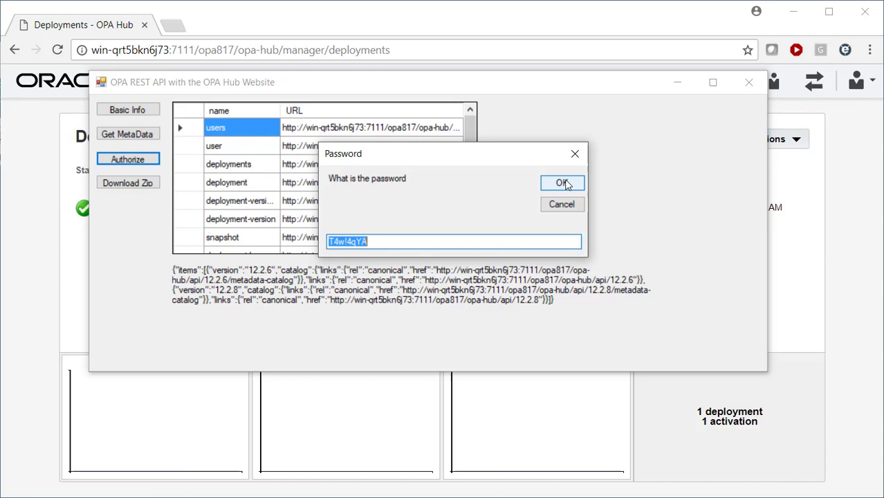
pyautogui.click(562, 182)
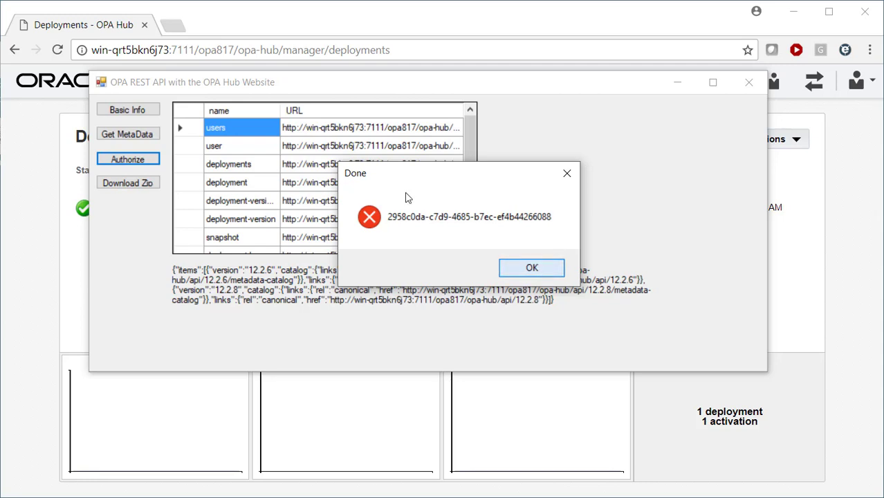
pyautogui.click(531, 268)
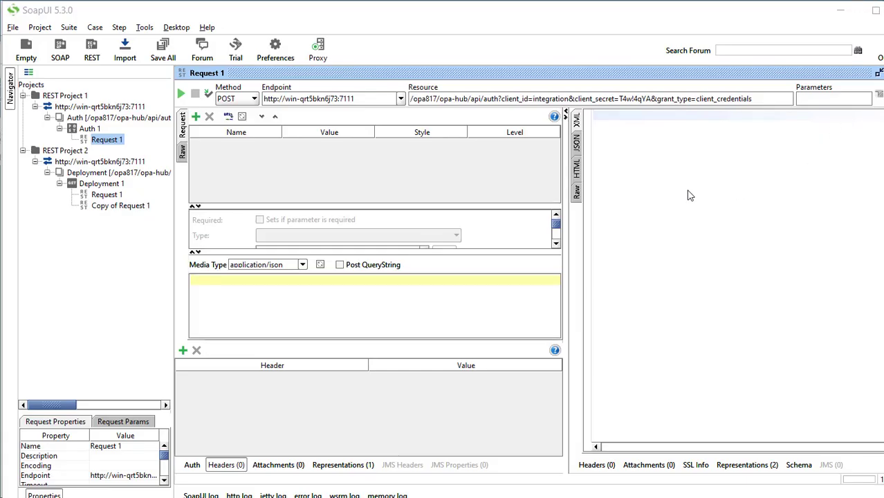
pyautogui.moveTo(607, 179)
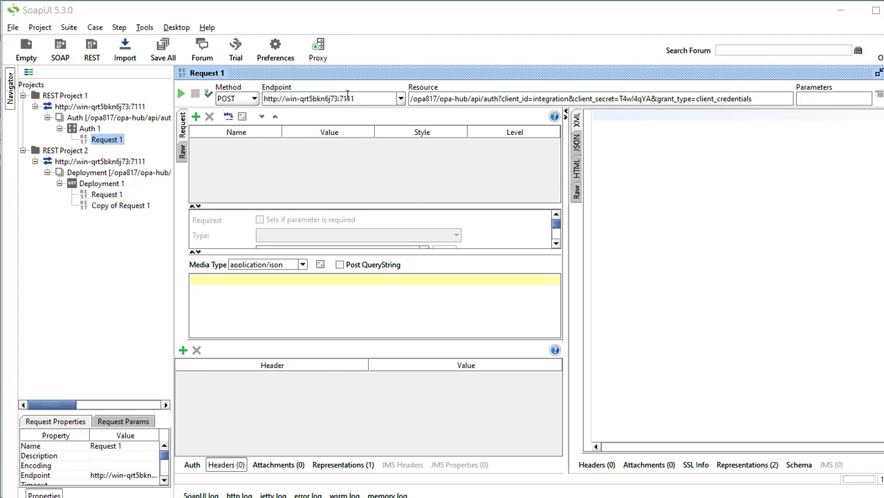
pyautogui.moveTo(490, 102)
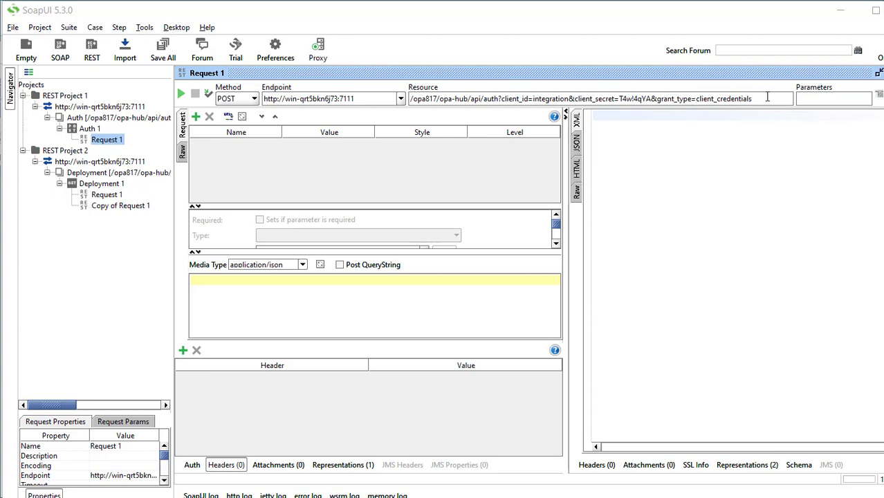
pyautogui.moveTo(274, 112)
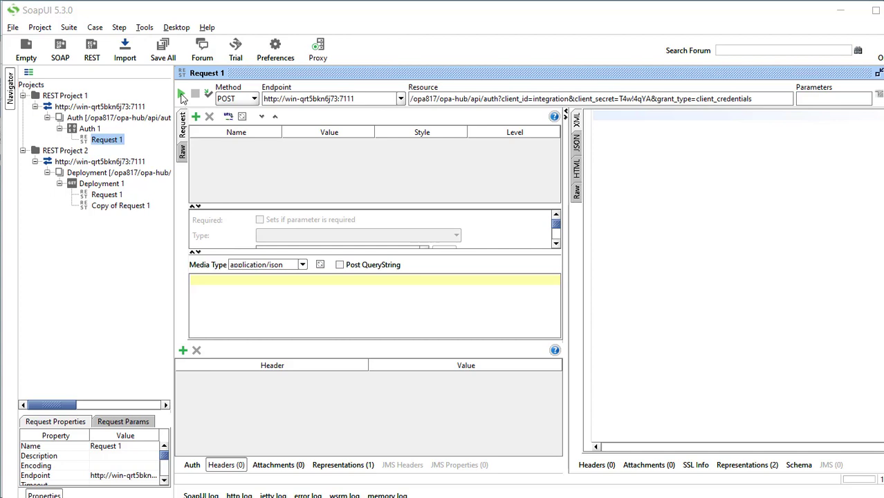
# Send Auth Request 1 to obtain a Bearer access token expiring in 1800.
pyautogui.click(183, 94)
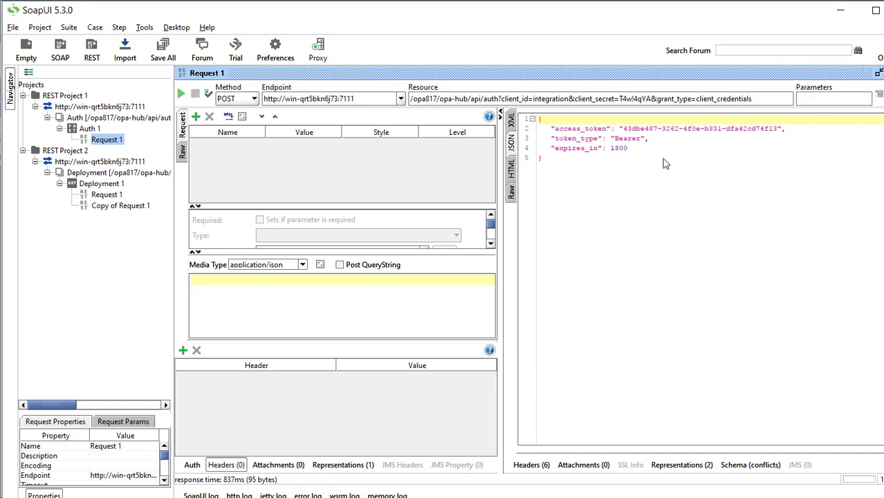
pyautogui.moveTo(631, 159)
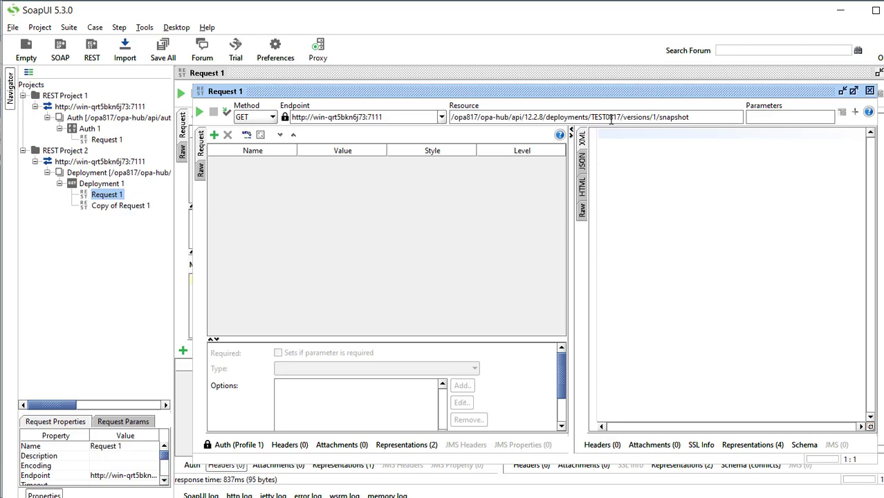
# Apply the new access token in the Auth profile and send the GET deployment snapshot request.
pyautogui.click(233, 445)
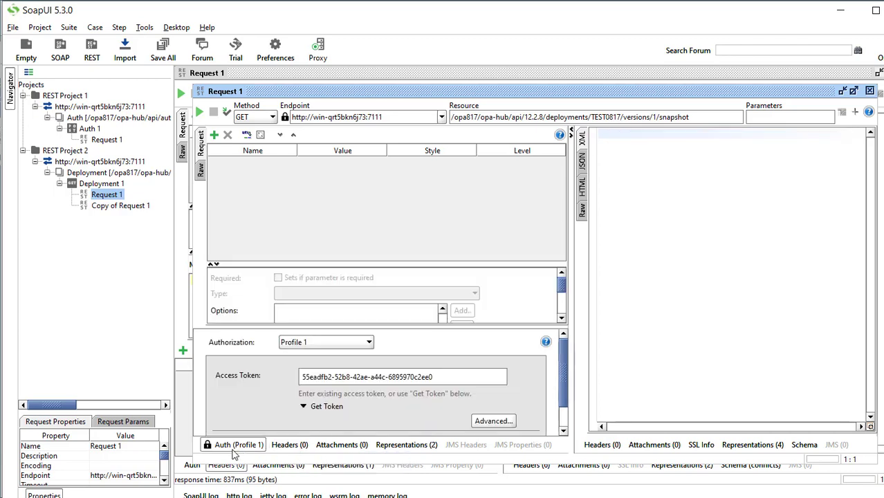
pyautogui.moveTo(191, 388)
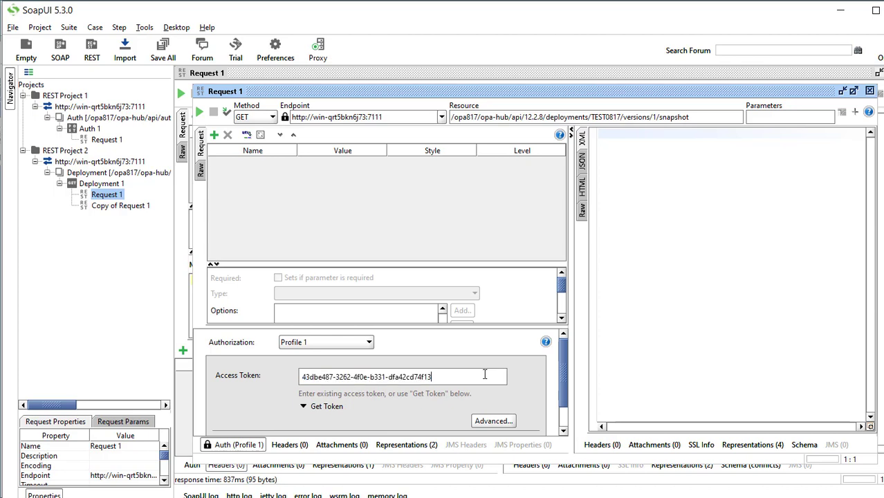
pyautogui.moveTo(191, 102)
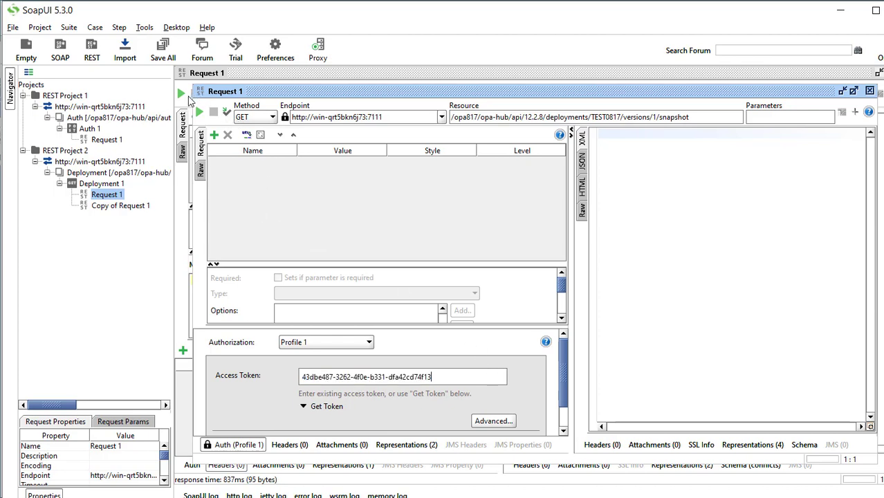
pyautogui.moveTo(686, 136)
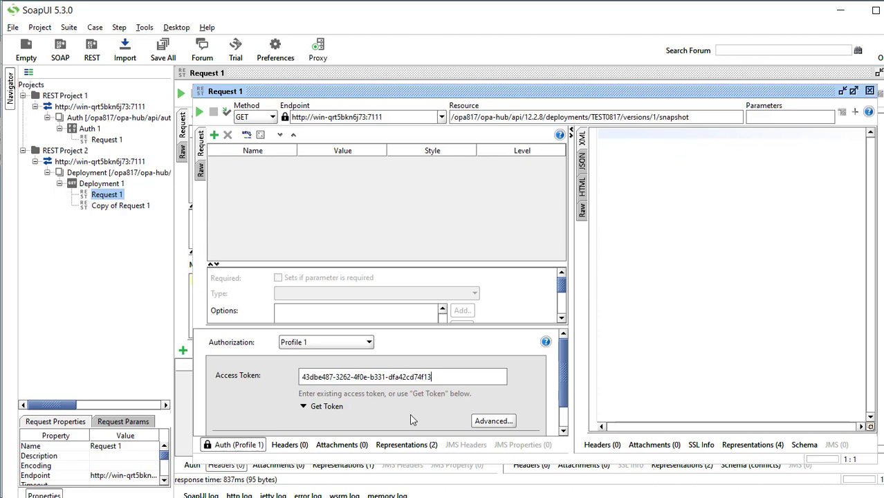
pyautogui.click(289, 444)
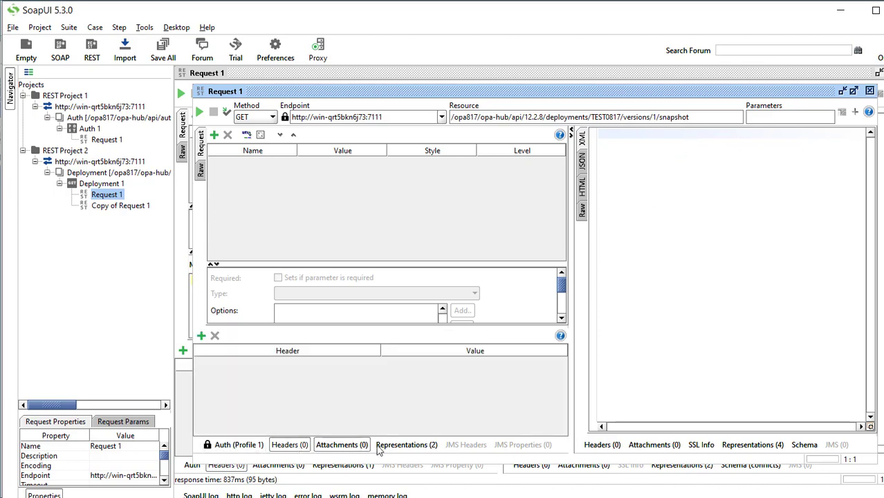
pyautogui.click(406, 445)
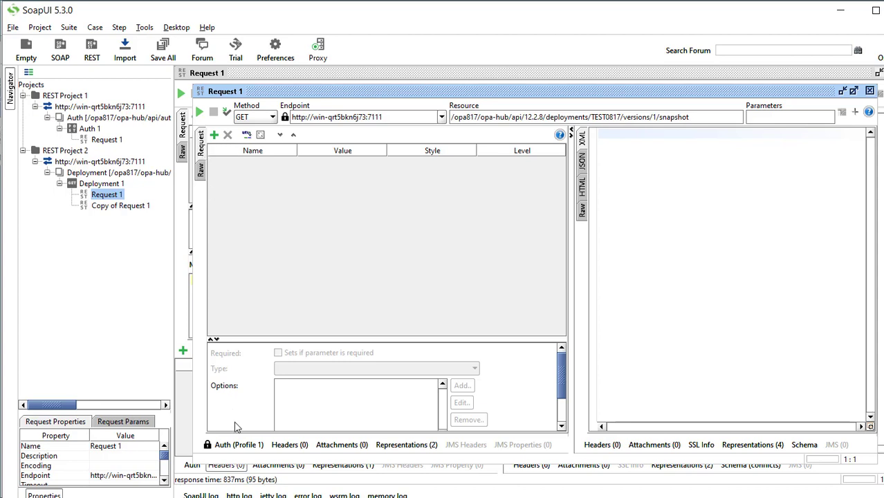
pyautogui.click(232, 445)
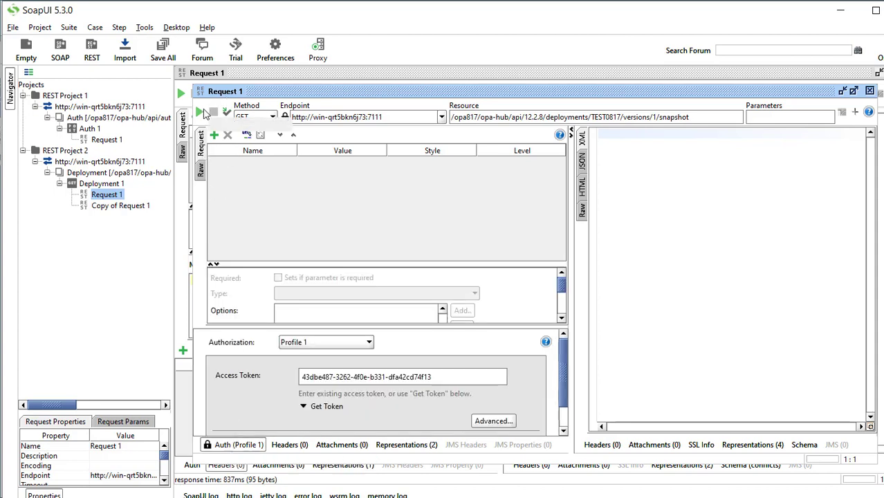
pyautogui.click(199, 112)
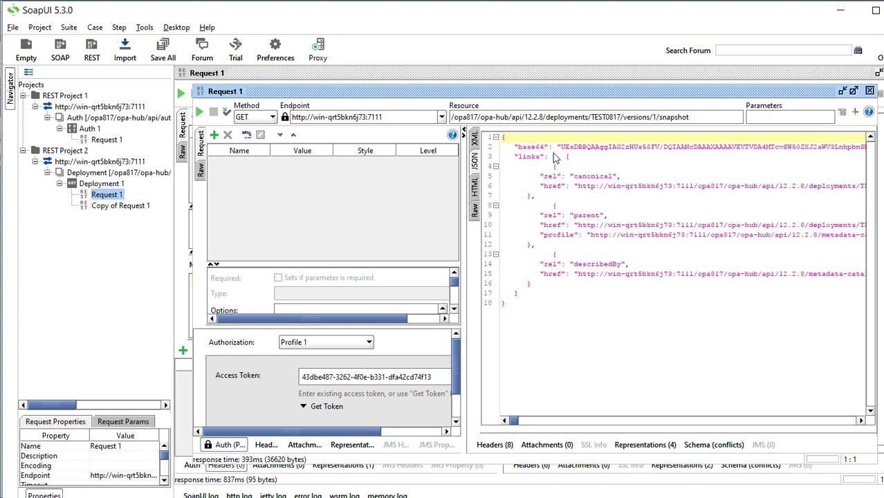
pyautogui.moveTo(777, 161)
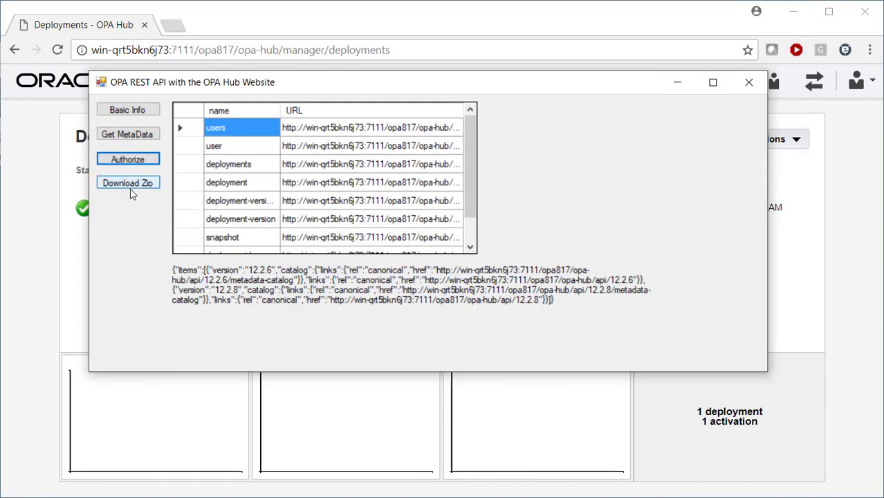
# Authorize again with the default site and password and dismiss the token message.
pyautogui.click(128, 183)
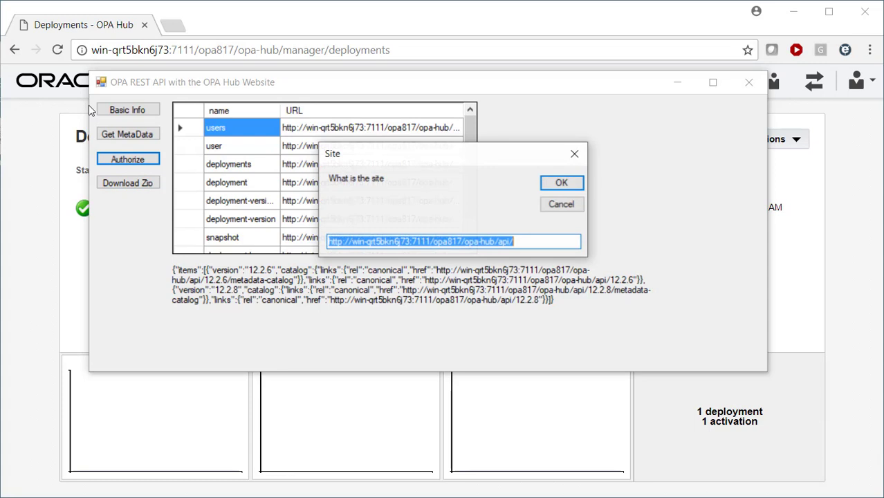
pyautogui.click(561, 182)
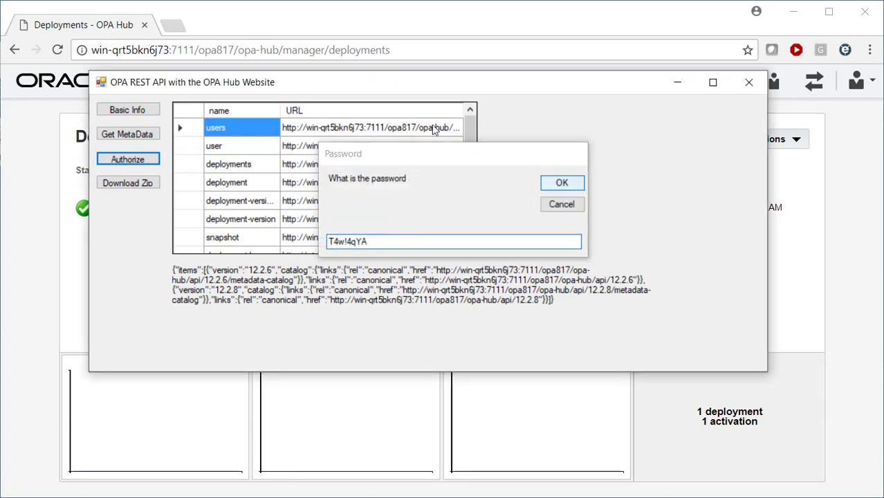
pyautogui.click(561, 182)
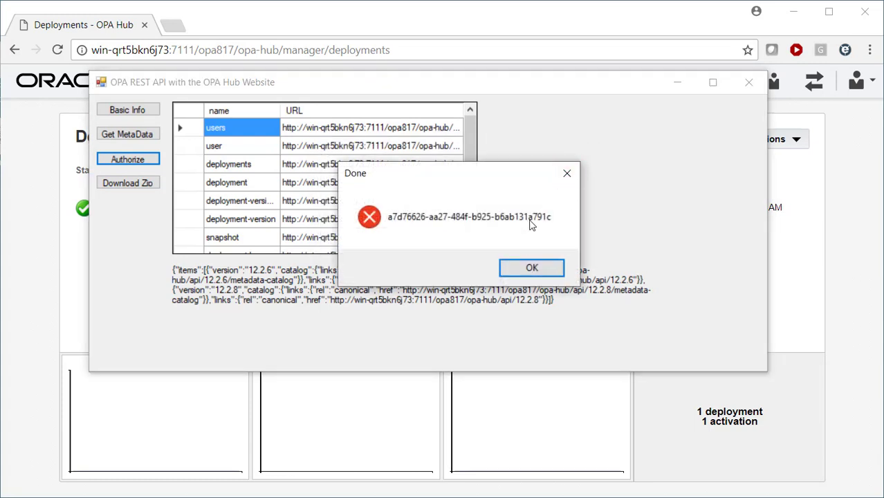
pyautogui.click(531, 268)
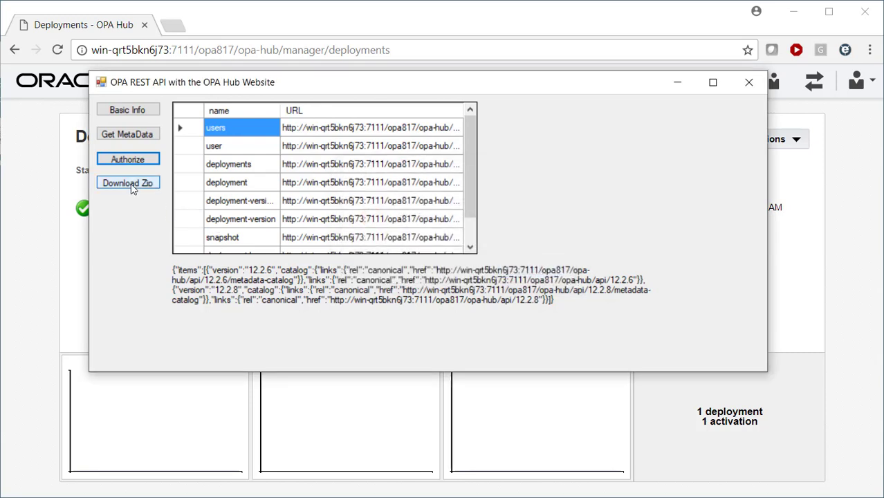
pyautogui.moveTo(144, 191)
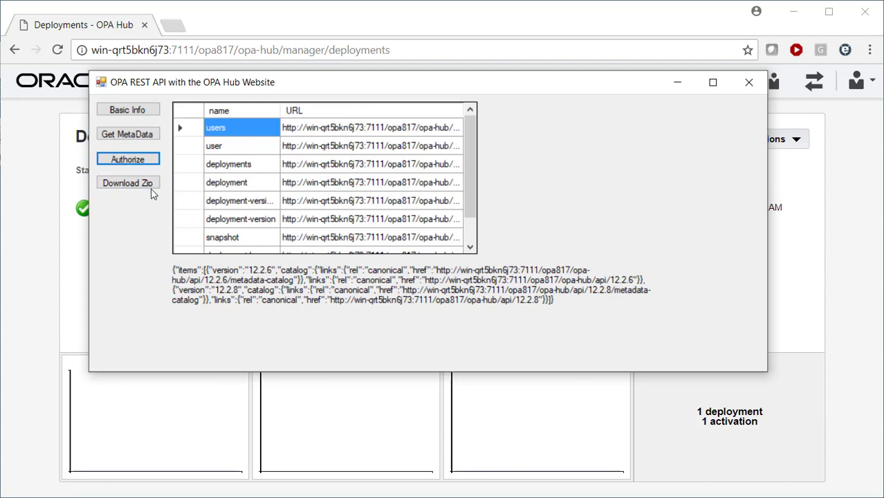
pyautogui.moveTo(154, 196)
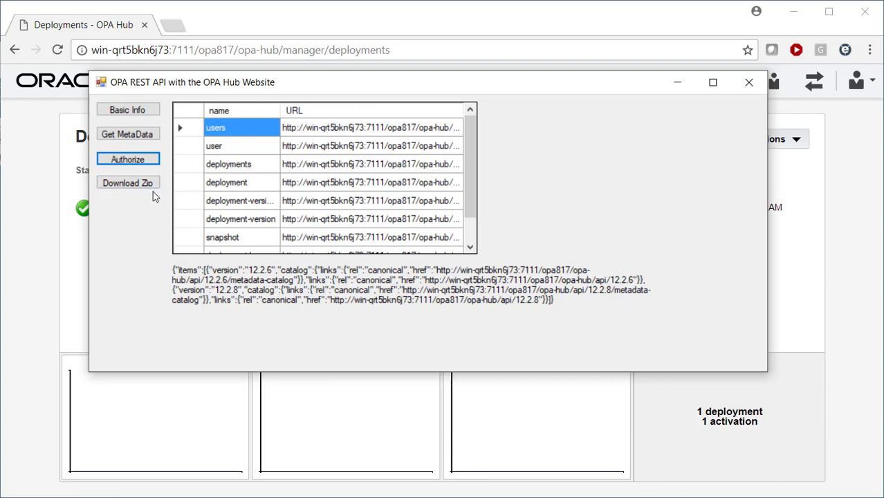
pyautogui.moveTo(127, 183)
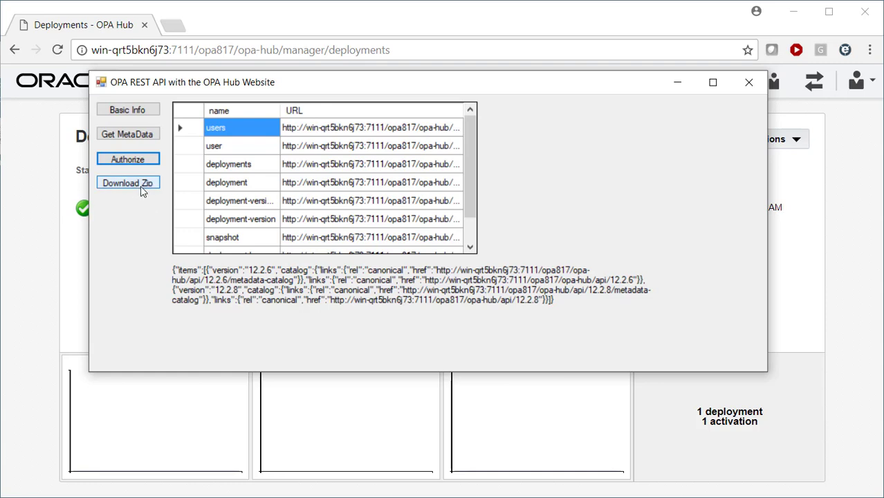
pyautogui.moveTo(149, 190)
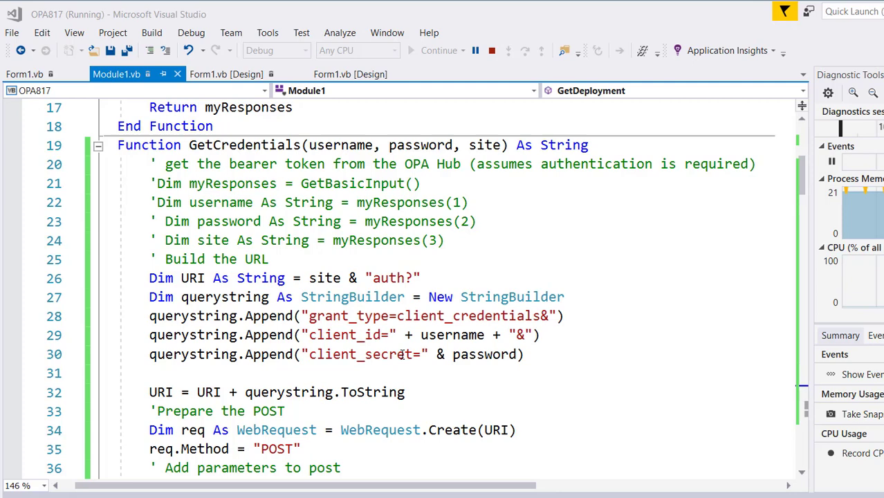
pyautogui.moveTo(486, 354)
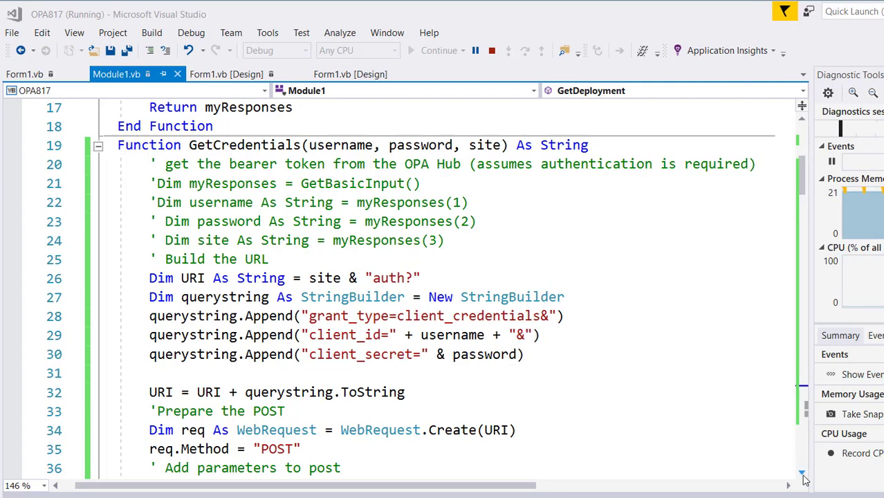
# Scroll Module1.vb from GetCredentials through GetMetaData down to the GetDeployment function.
pyautogui.scroll(-3)
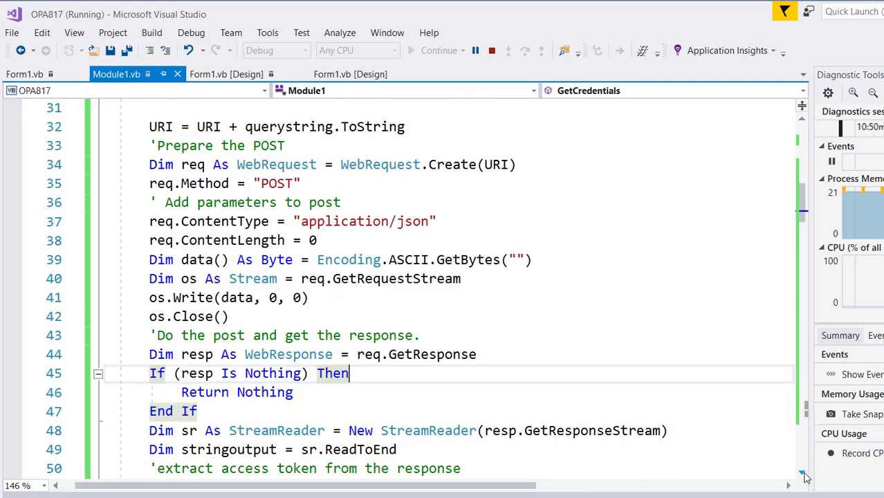
pyautogui.scroll(-3)
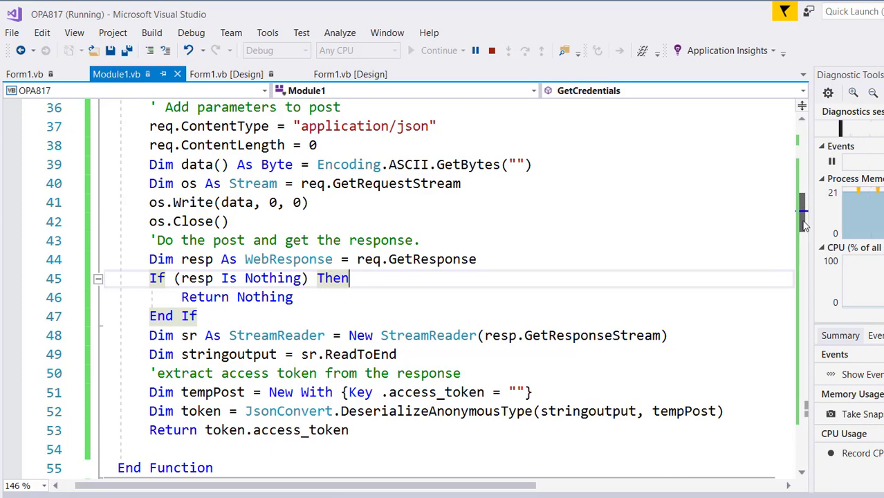
pyautogui.scroll(-3)
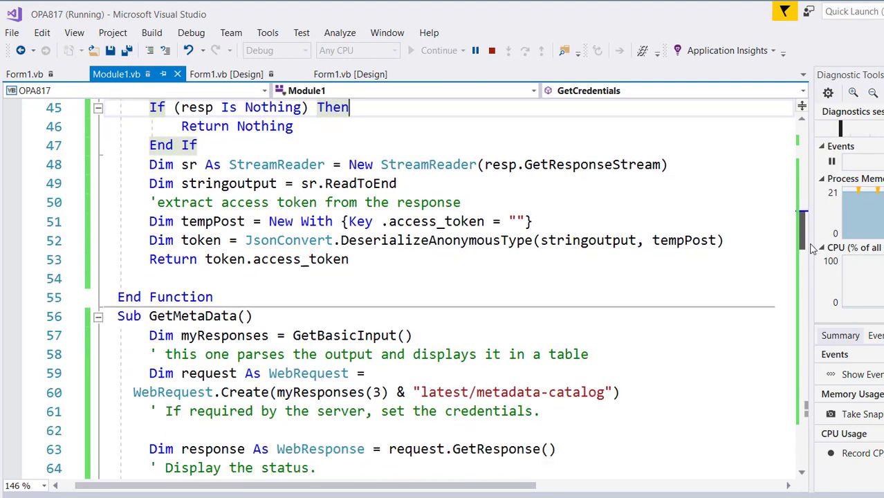
pyautogui.scroll(-3)
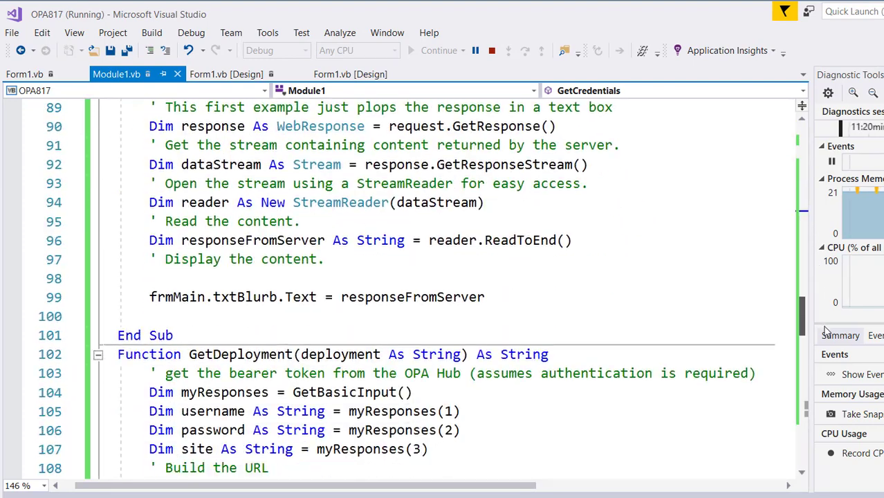
pyautogui.scroll(-3)
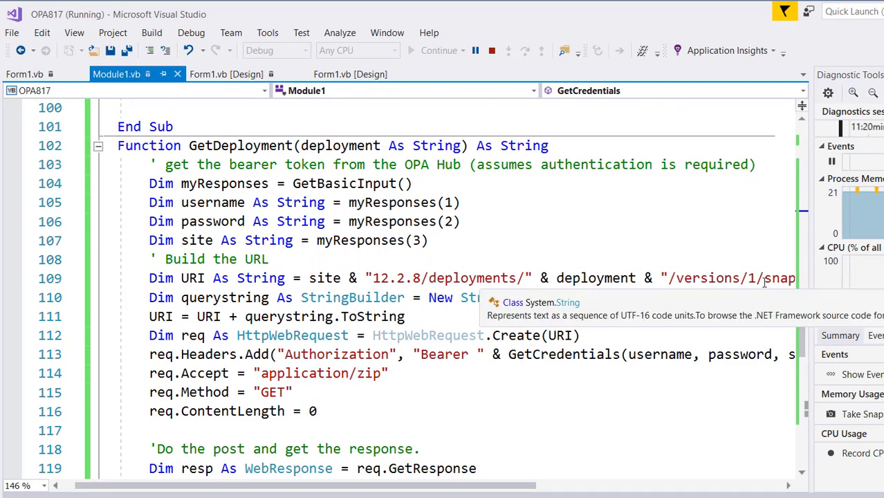
pyautogui.moveTo(713, 290)
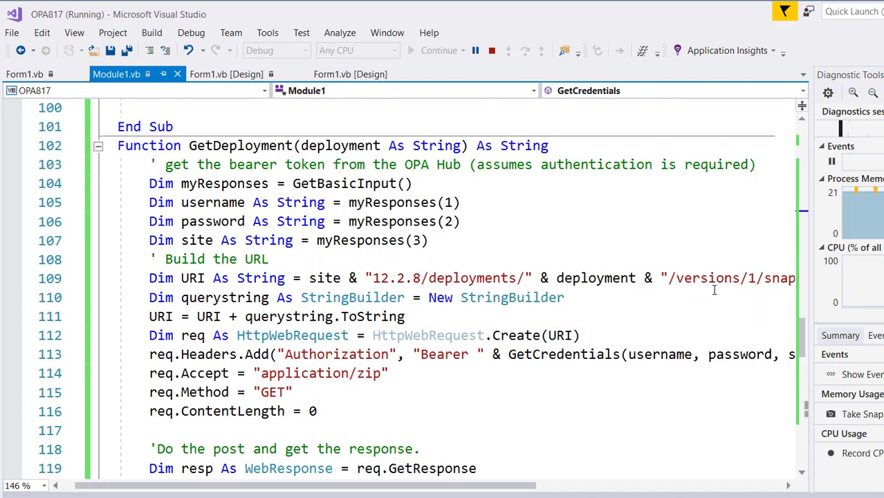
pyautogui.moveTo(717, 289)
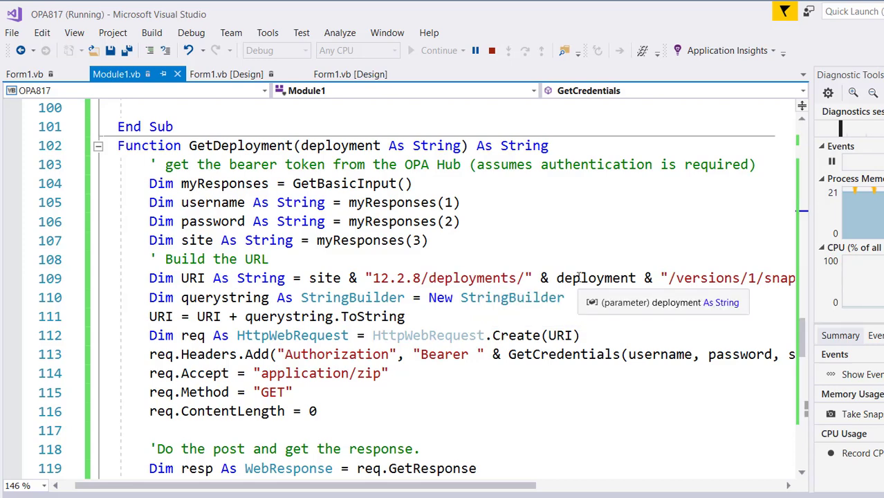
pyautogui.moveTo(658, 205)
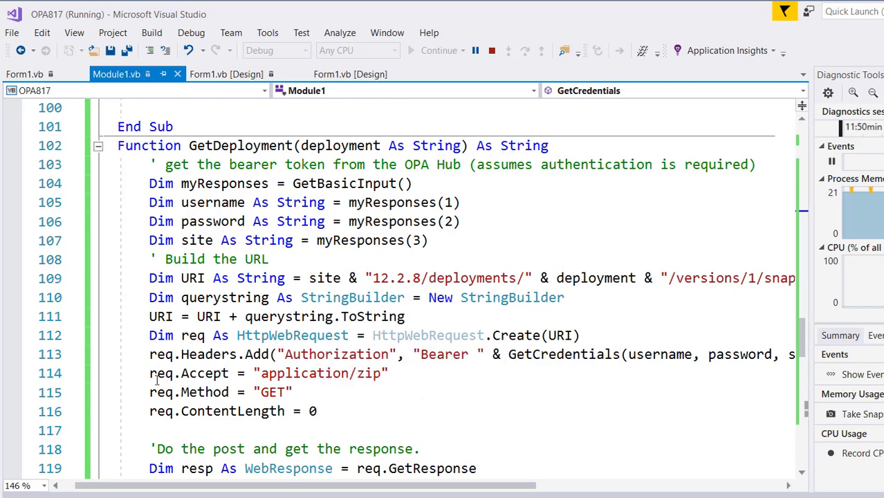
pyautogui.tripleClick(269, 373)
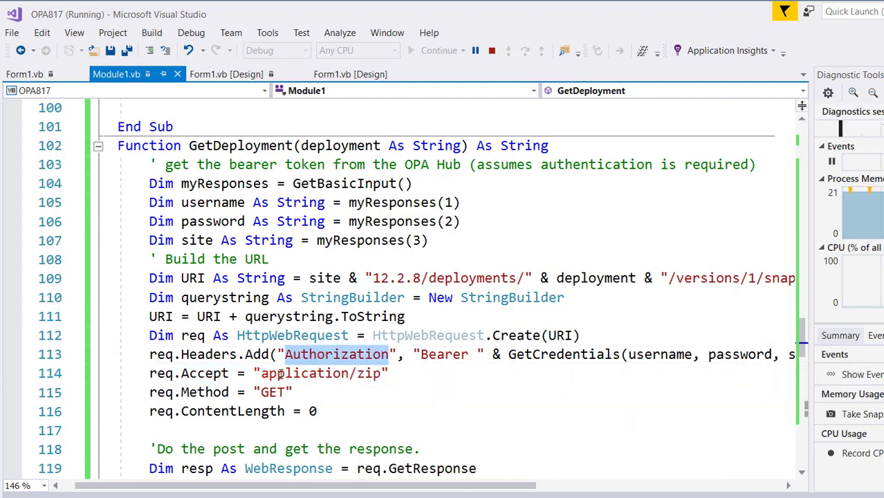
pyautogui.hscroll(3)
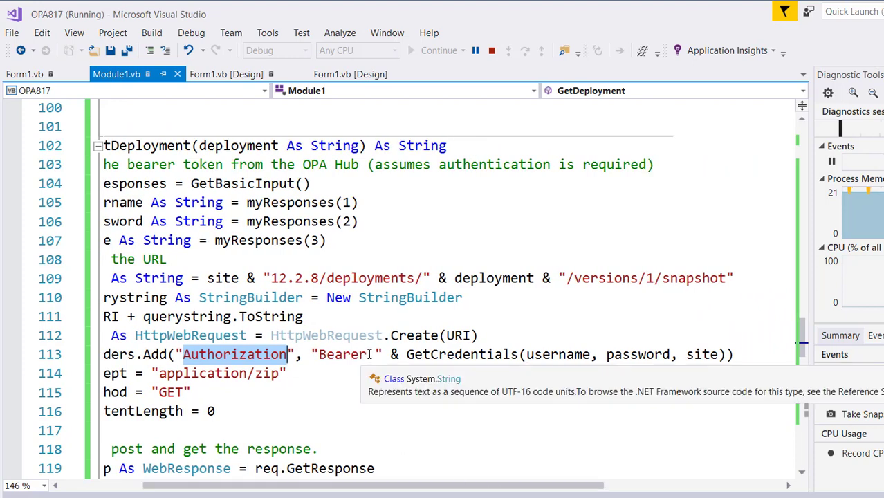
pyautogui.moveTo(702, 354)
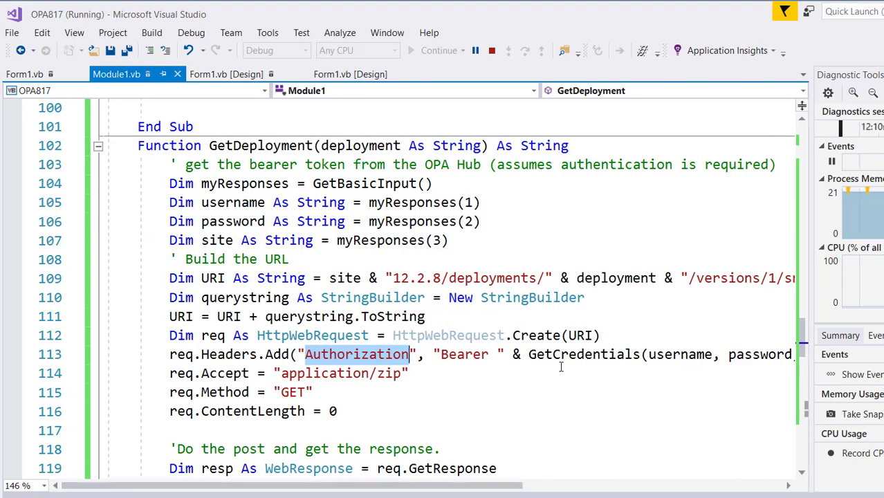
pyautogui.scroll(-3)
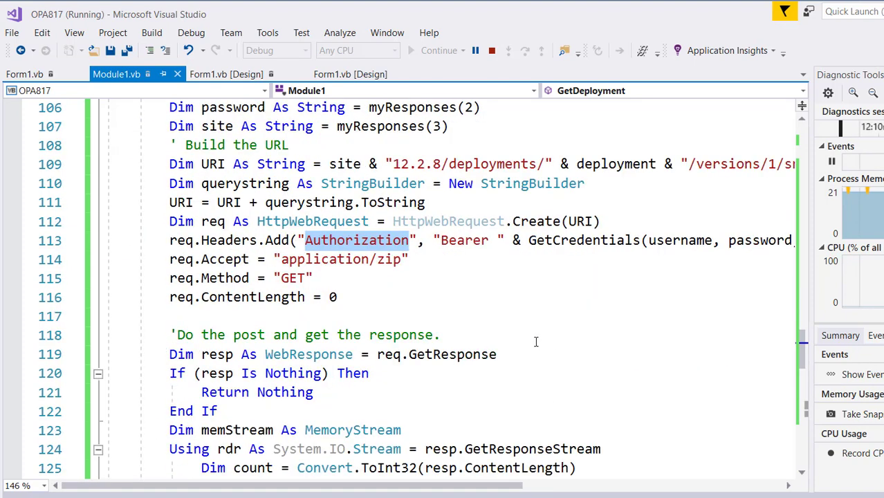
pyautogui.scroll(-3)
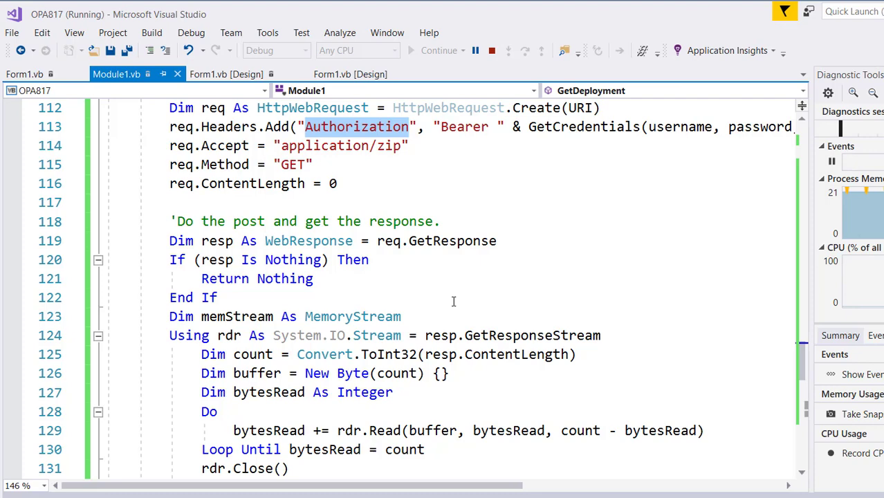
pyautogui.moveTo(537, 296)
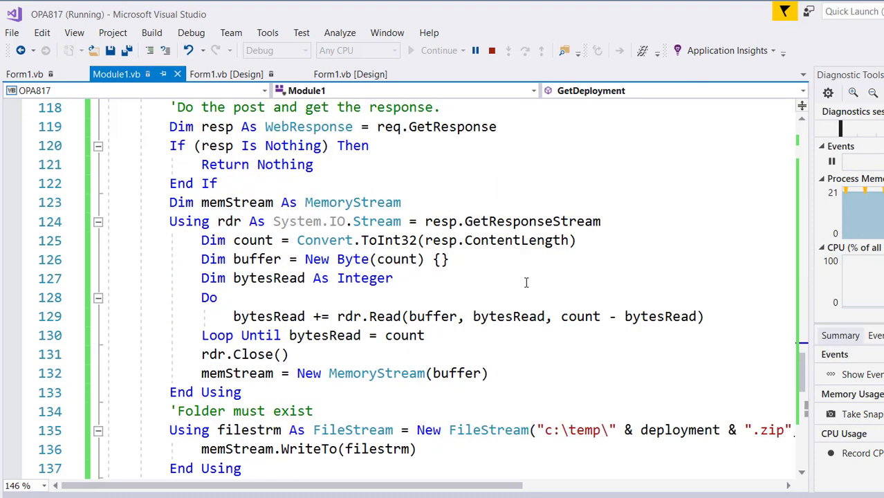
pyautogui.scroll(-3)
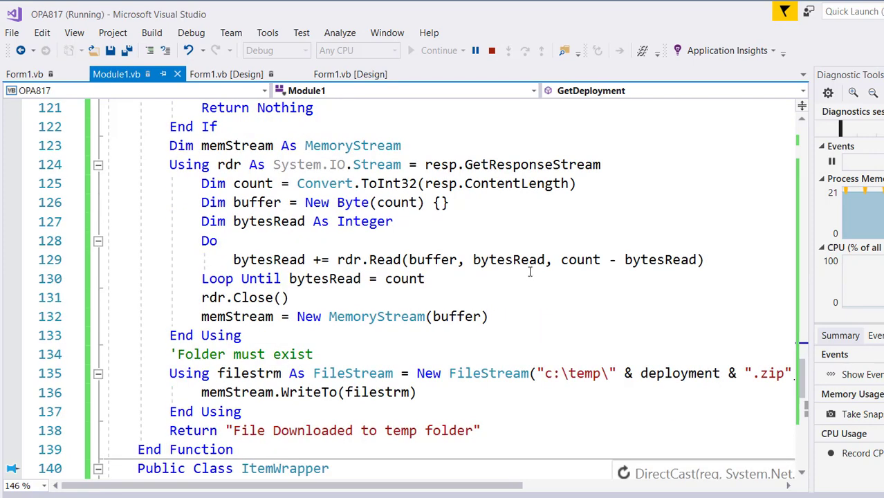
pyautogui.moveTo(473, 399)
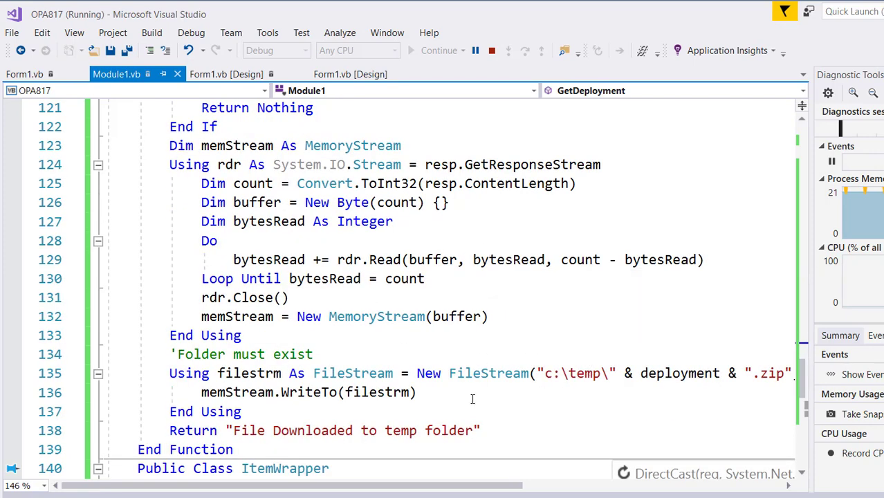
pyautogui.moveTo(450, 431)
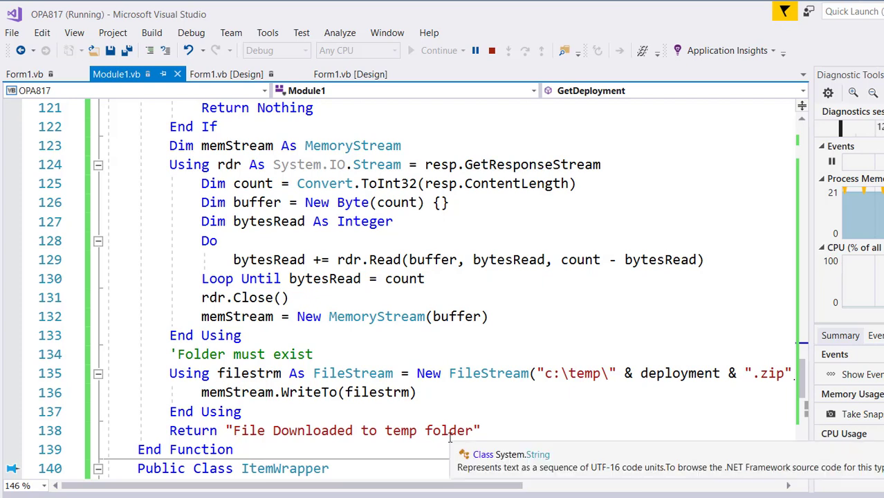
pyautogui.doubleClick(574, 373)
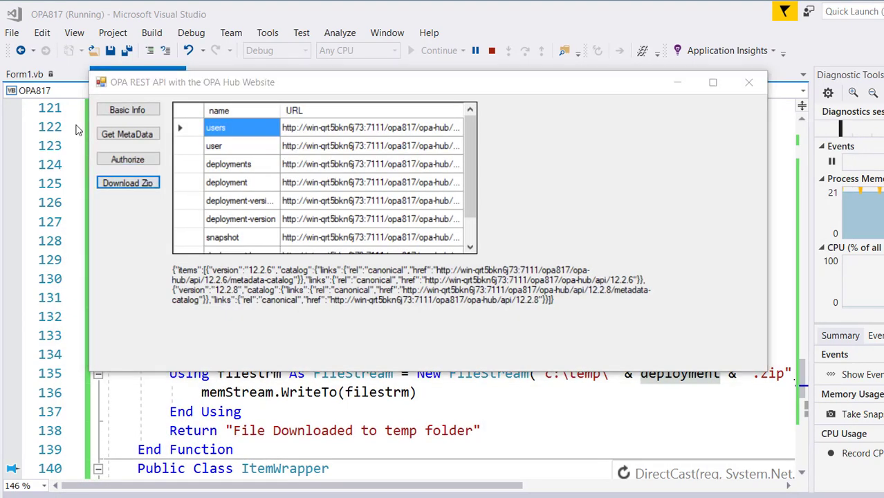
# Download the deployment zip with the default site, producing TEST0817.zip in C:\temp, and dismiss the confirmation.
pyautogui.click(127, 183)
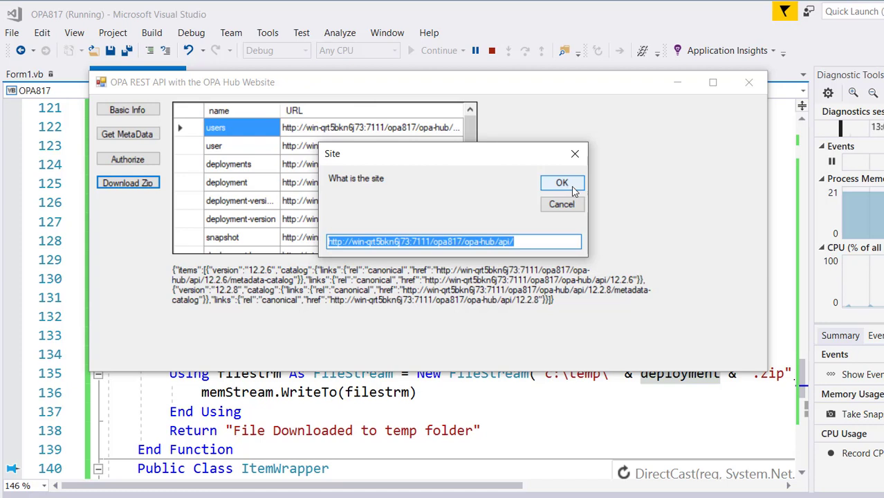
pyautogui.click(562, 183)
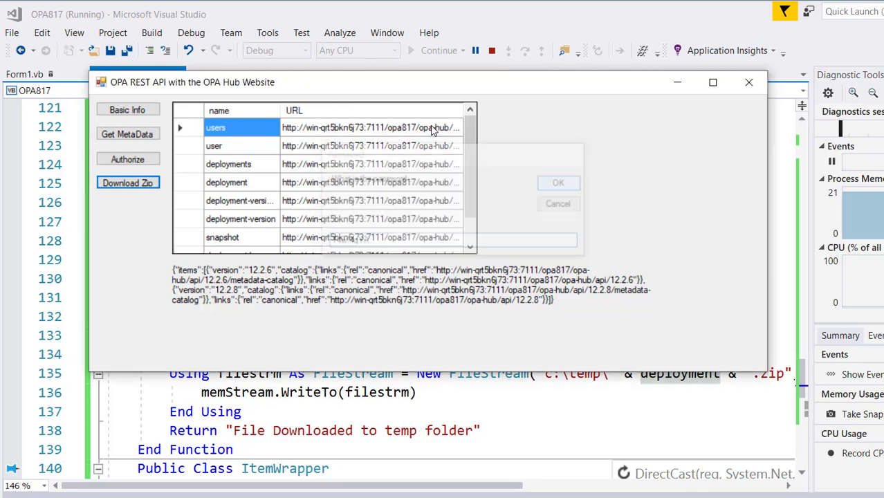
pyautogui.click(127, 182)
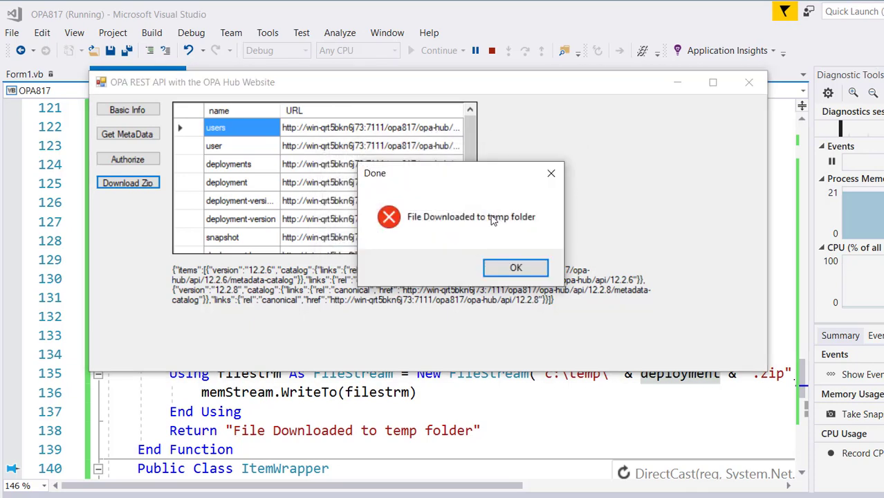
pyautogui.moveTo(515, 268)
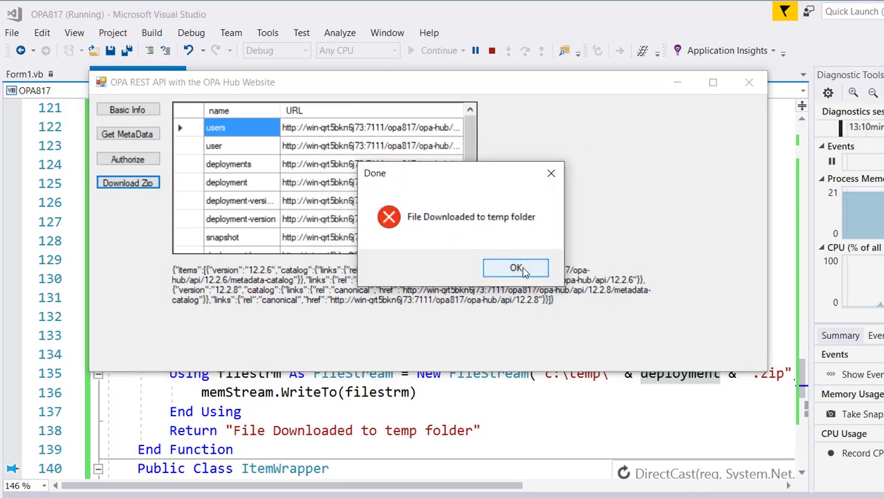
pyautogui.click(514, 269)
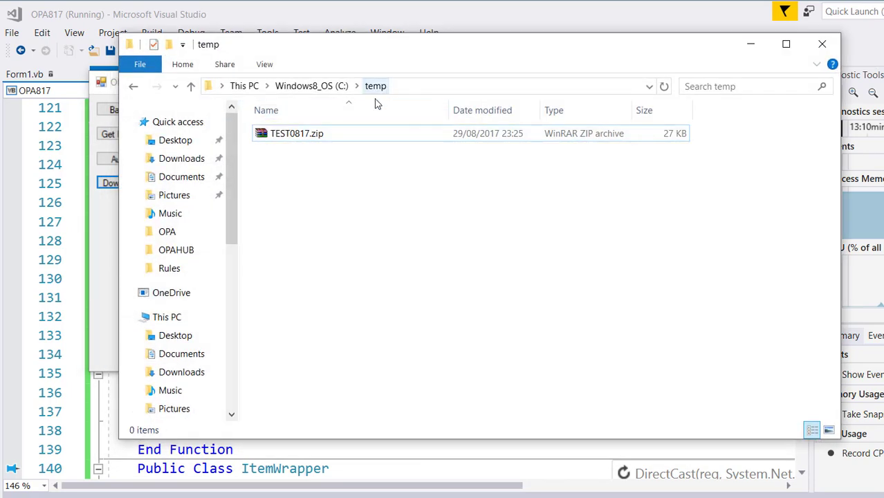
# Open TEST0817.zip in WinRAR and browse into its TEST0817 folder.
pyautogui.click(296, 132)
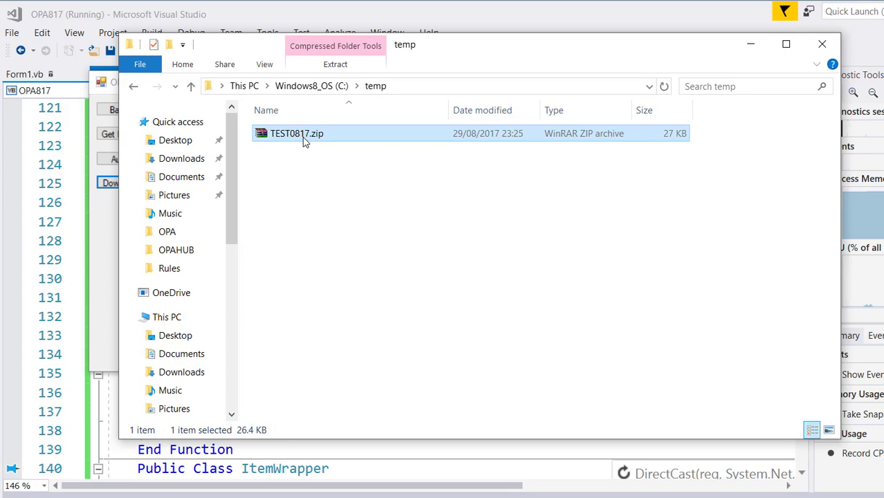
pyautogui.doubleClick(296, 133)
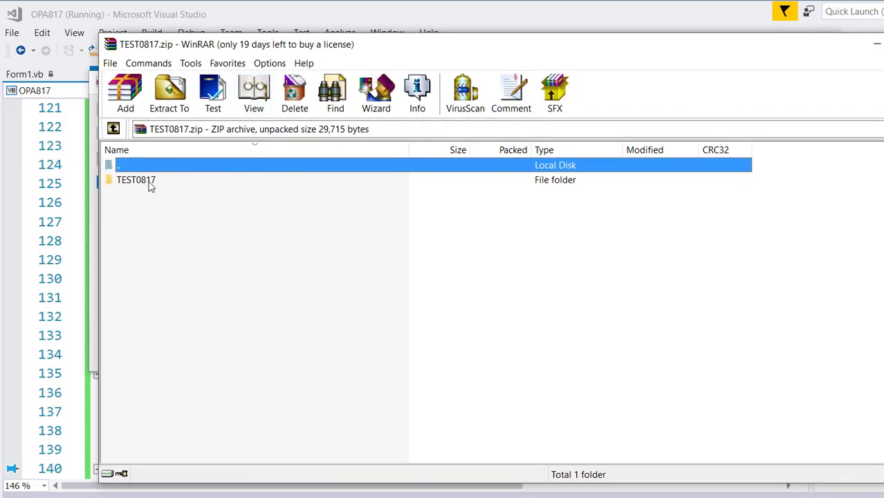
pyautogui.doubleClick(136, 180)
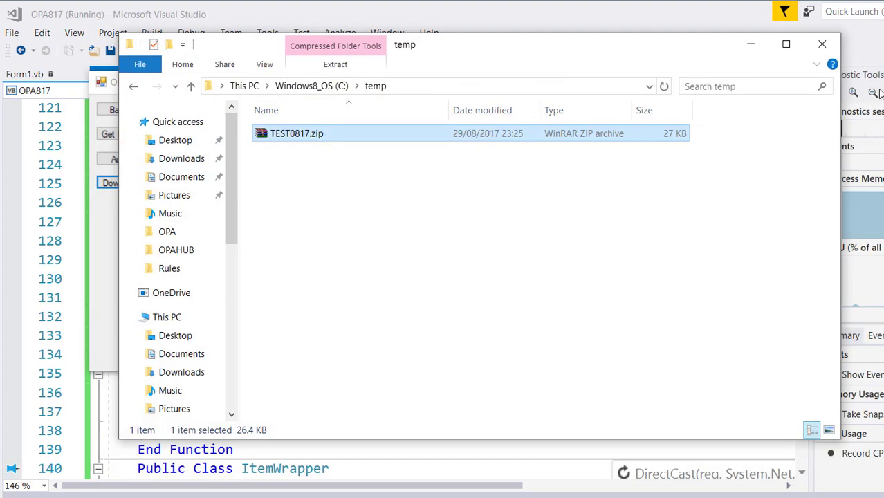
pyautogui.moveTo(858, 75)
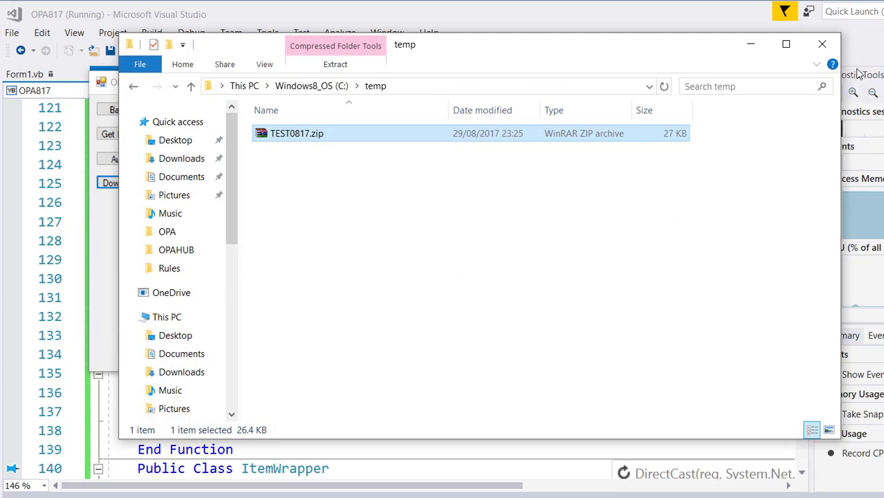
pyautogui.moveTo(836, 30)
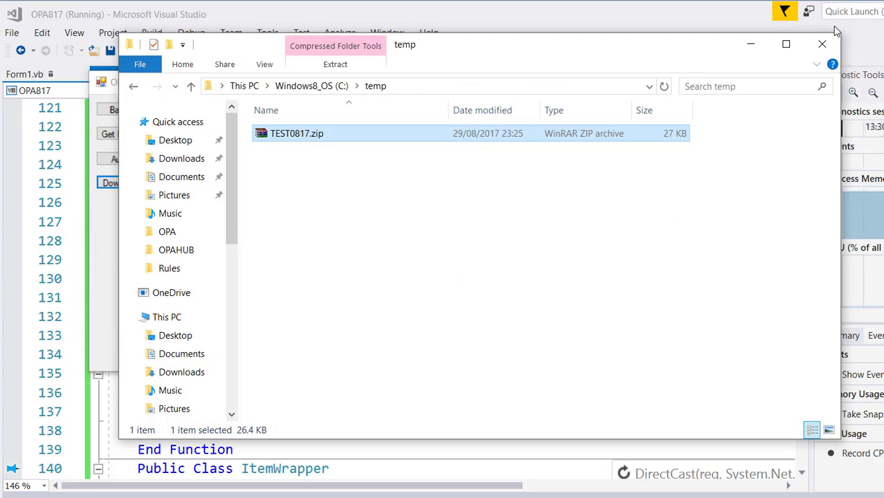